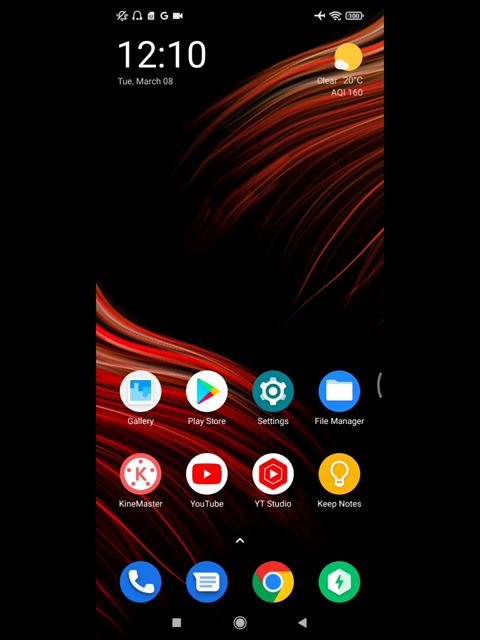
- Launch the Settings app from the Android home screen
{"action": "left_click", "coordinate": [271, 390]}
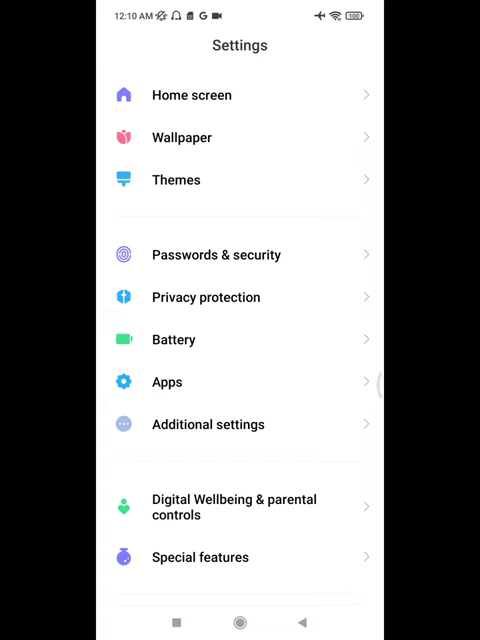
- Go to Apps and open Media Storage's storage details page
{"action": "left_click", "coordinate": [167, 382]}
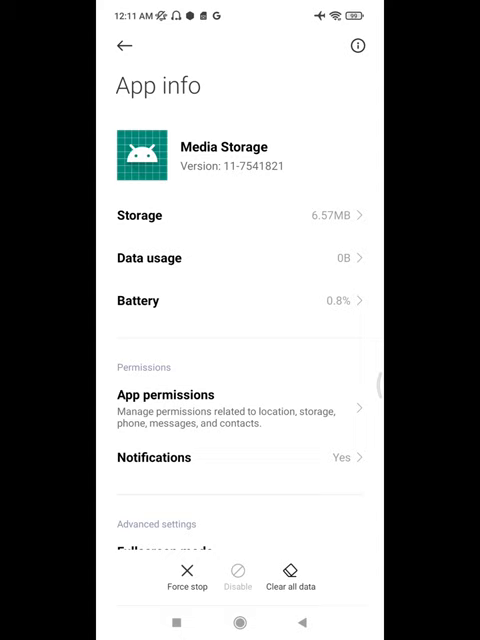
{"action": "left_click", "coordinate": [139, 215]}
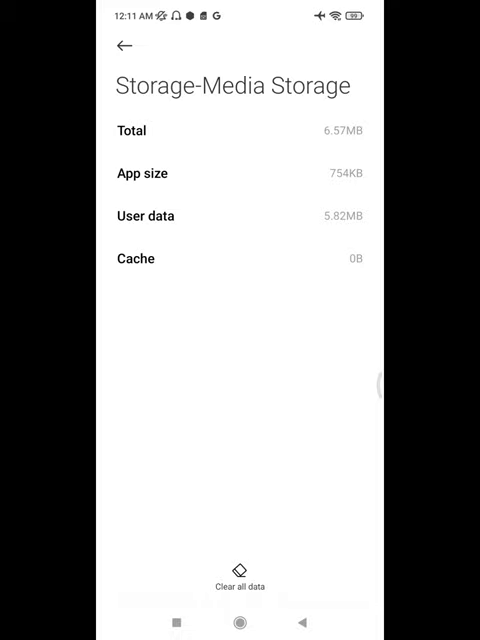